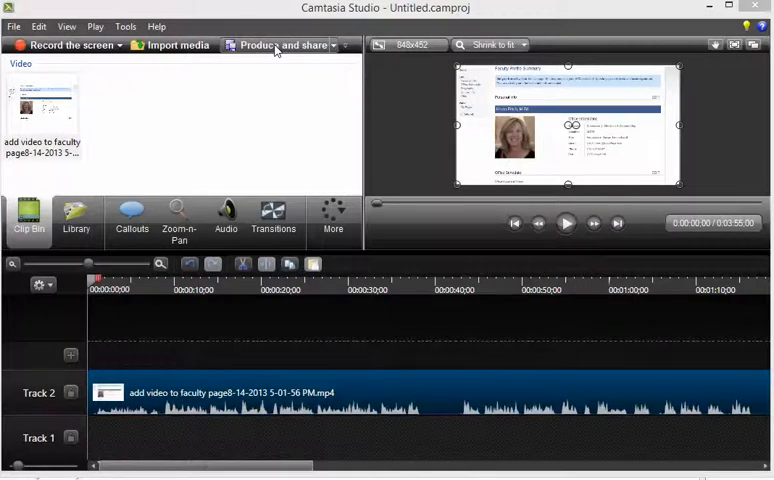
# Launch the Production Wizard from the Produce and share toolbar button.
pyautogui.click(280, 44)
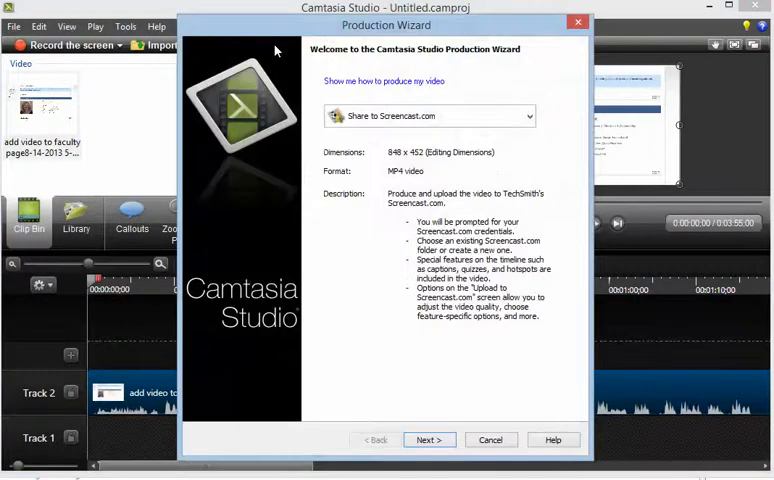
pyautogui.moveTo(388, 116)
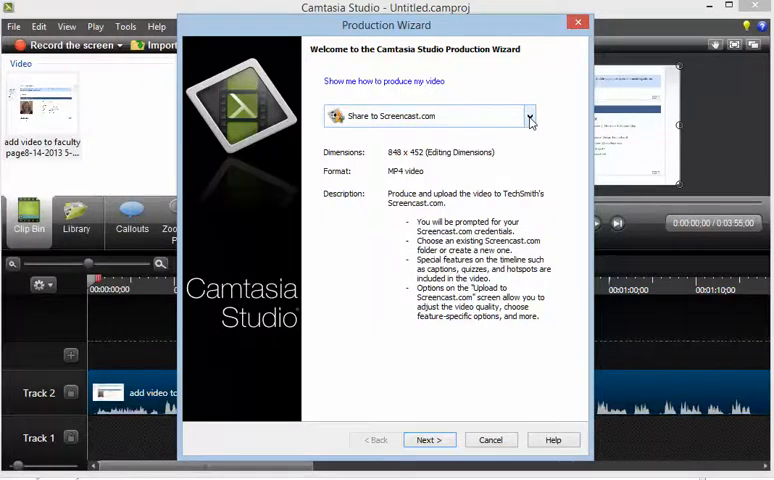
# Set the production preset to Share to YouTube.
pyautogui.click(530, 116)
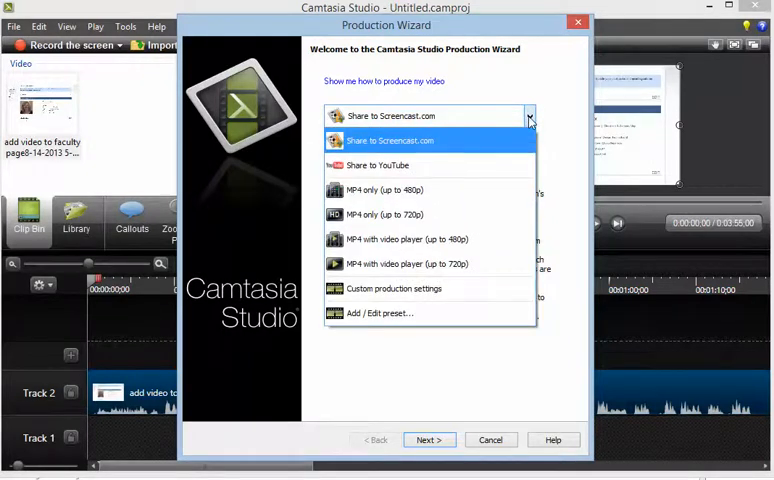
pyautogui.moveTo(420, 164)
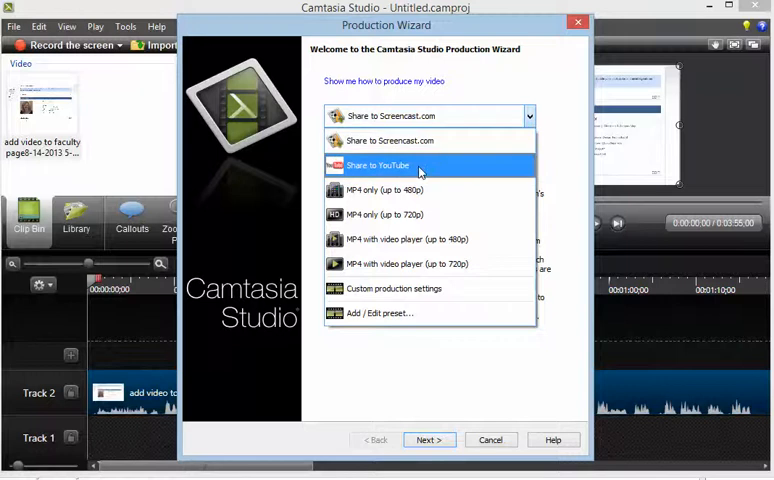
pyautogui.click(376, 164)
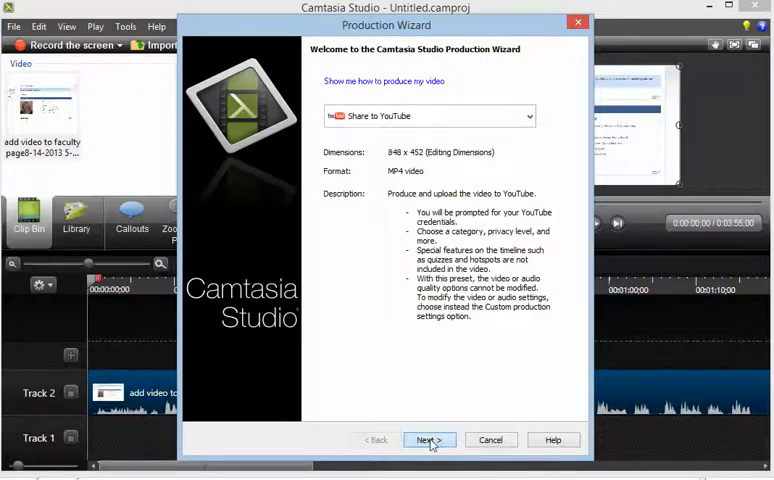
# Advance to the YouTube sign-in step with credentials entered and Remember me checked.
pyautogui.click(428, 440)
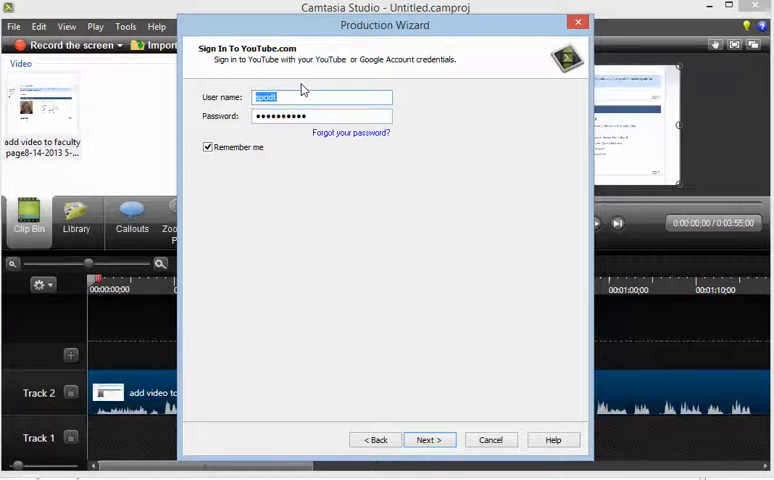
pyautogui.moveTo(282, 148)
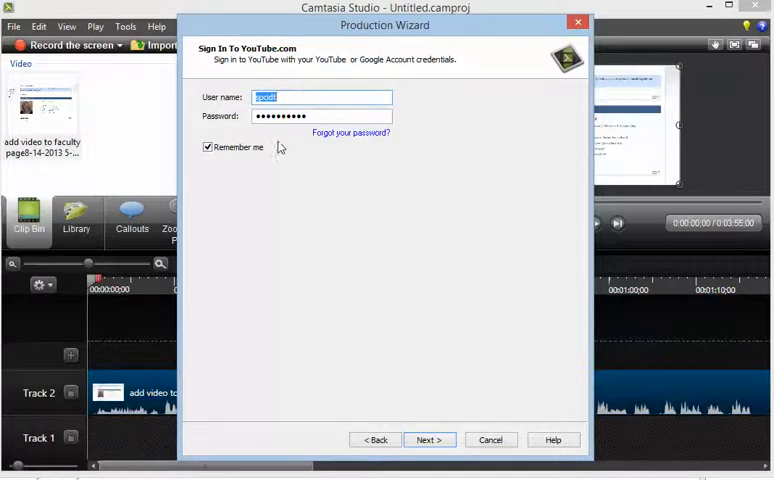
pyautogui.click(428, 440)
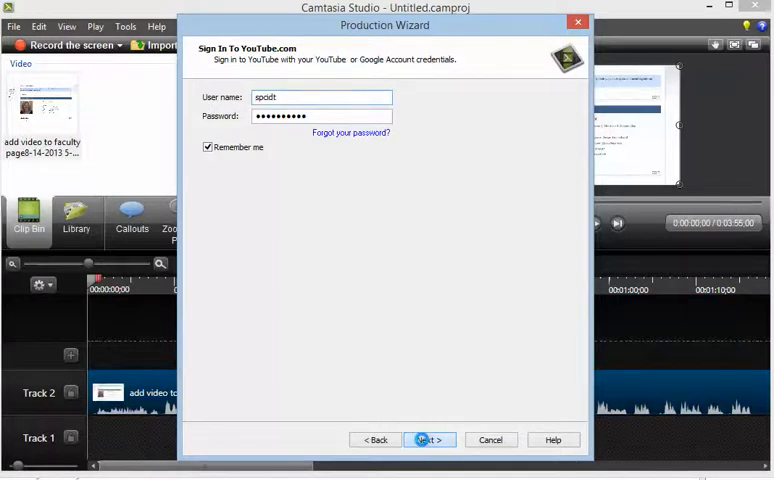
# Title the YouTube upload 'test' and set its privacy to Public (Recommended).
pyautogui.click(428, 440)
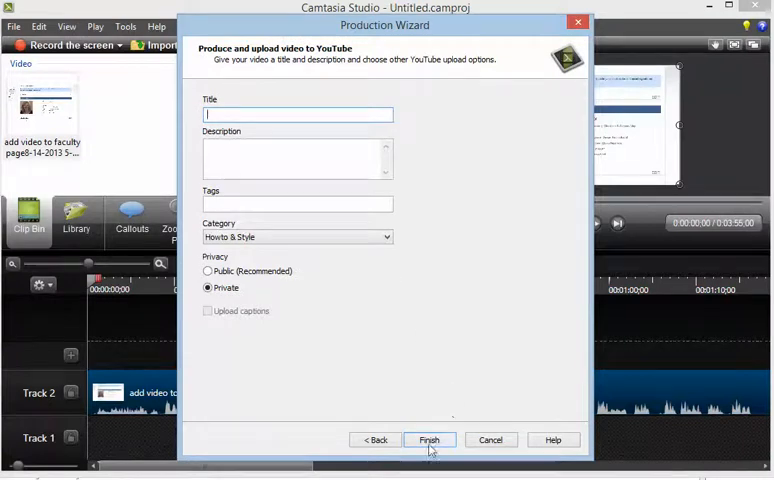
pyautogui.write('test')
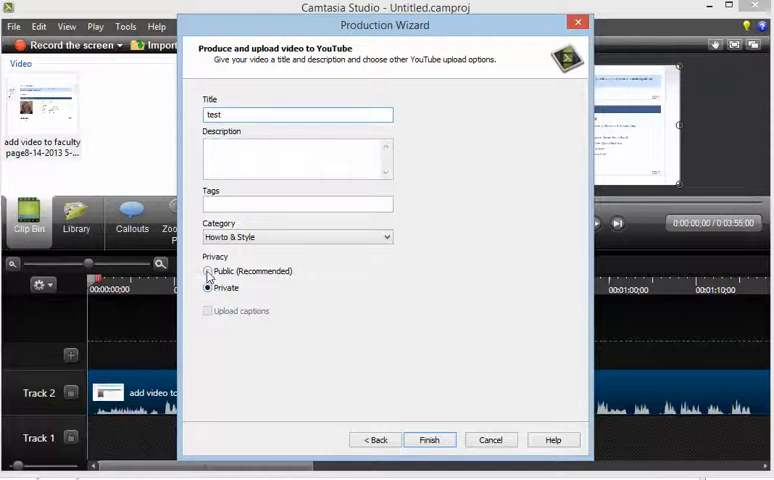
pyautogui.click(206, 272)
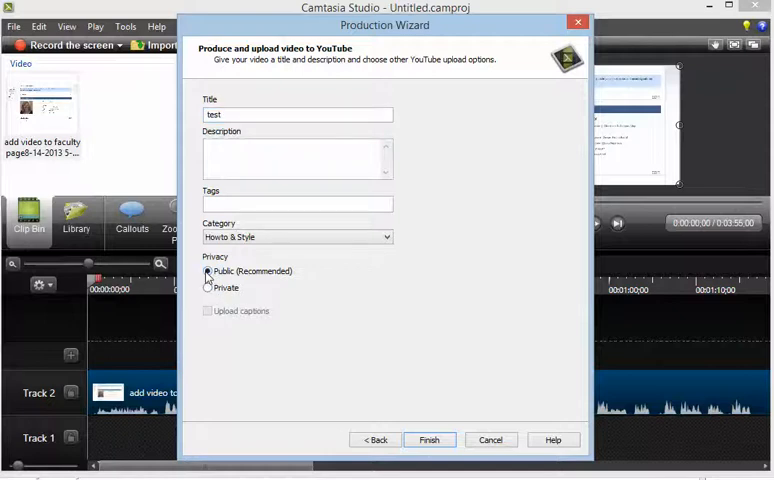
pyautogui.click(208, 272)
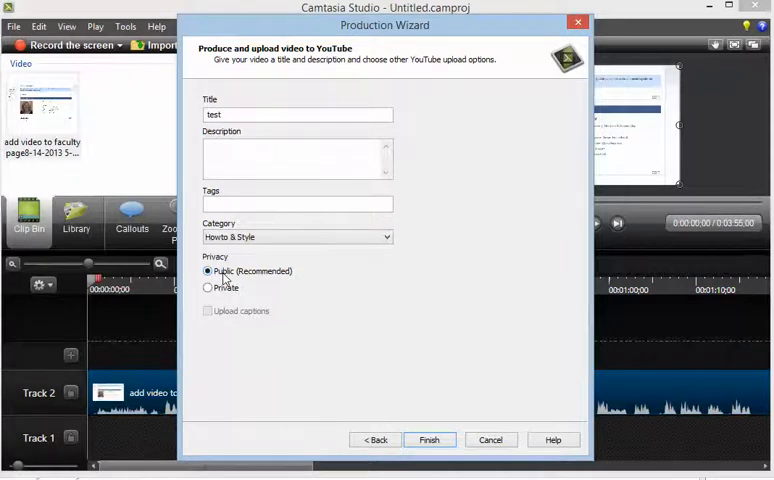
pyautogui.moveTo(430, 448)
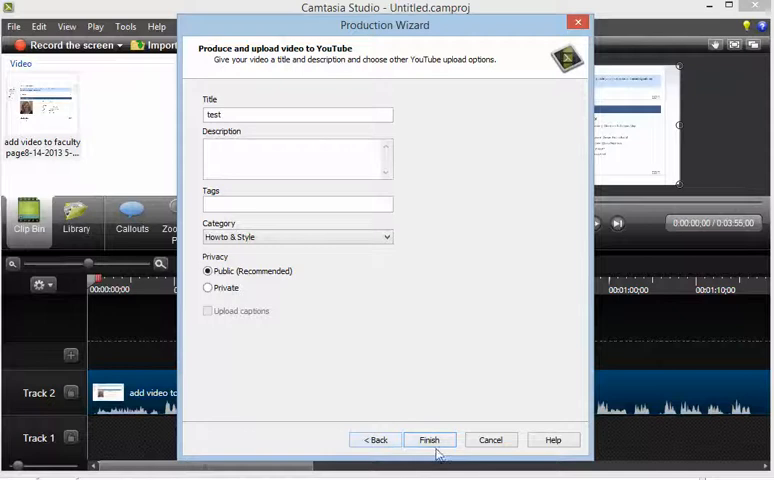